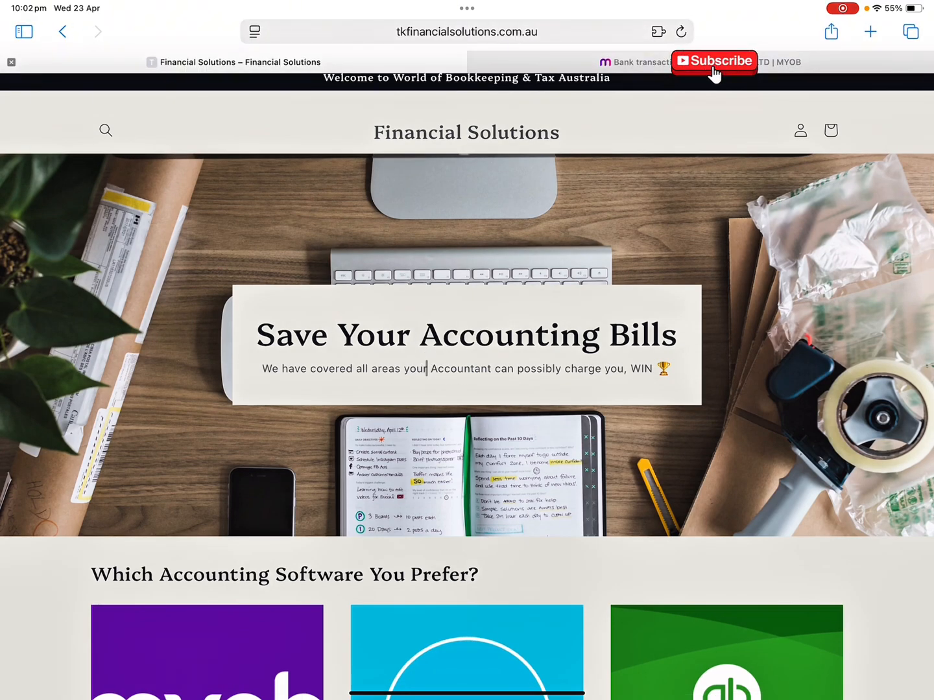
Switch to the MYOB Business bank transactions page.
scroll("down", 3)
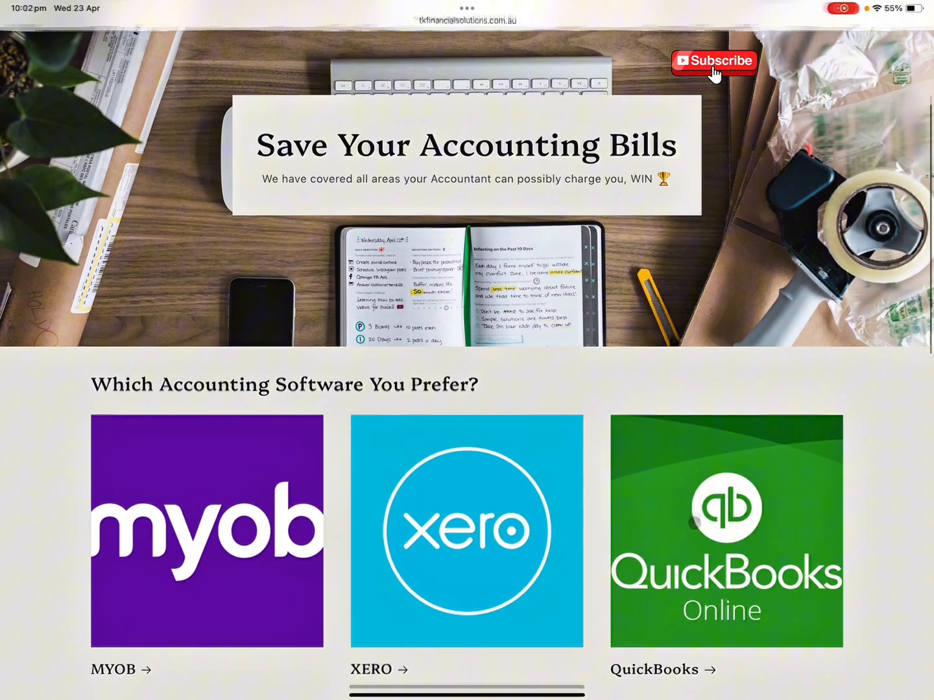
scroll("down", 3)
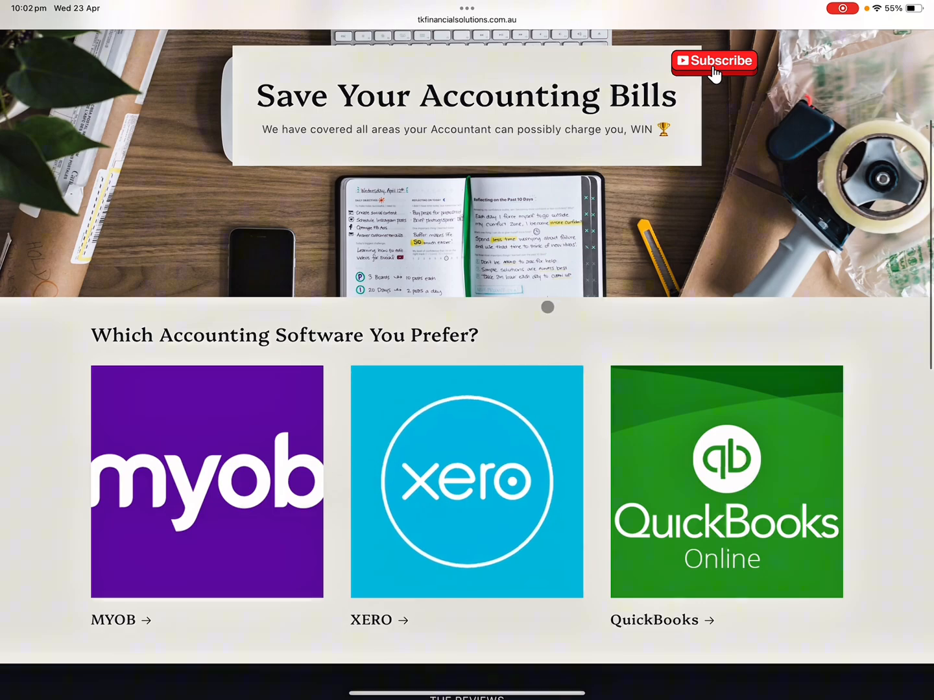
scroll("down", 3)
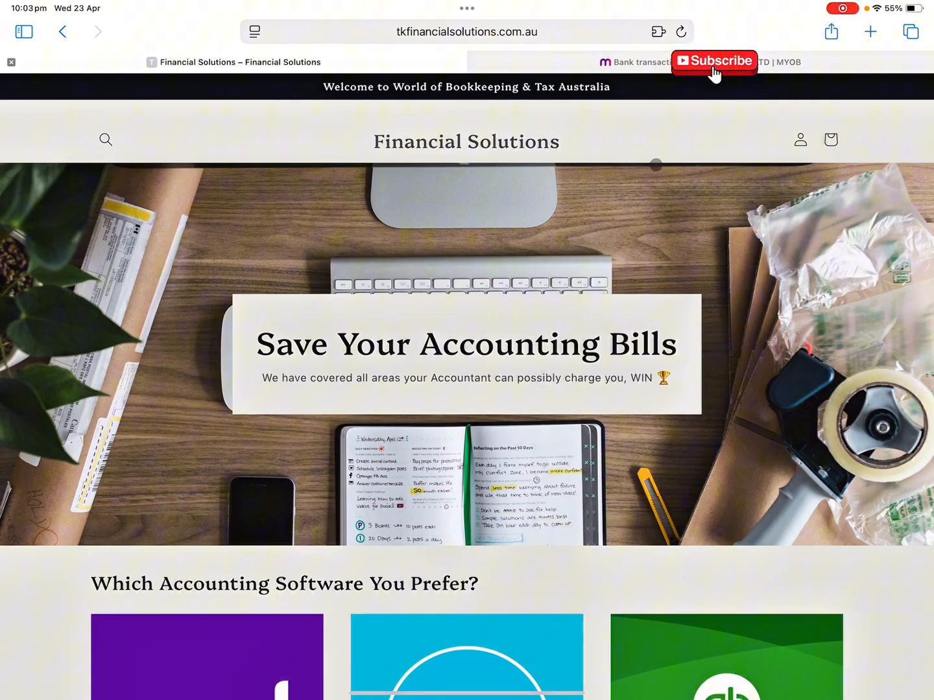
left_click(639, 62)
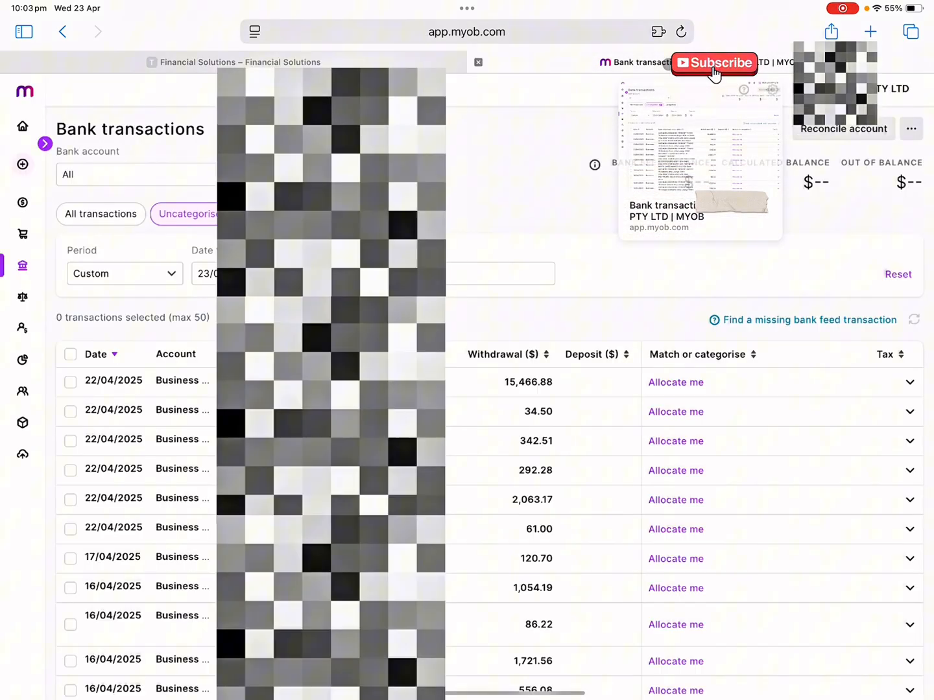
scroll("down", 3)
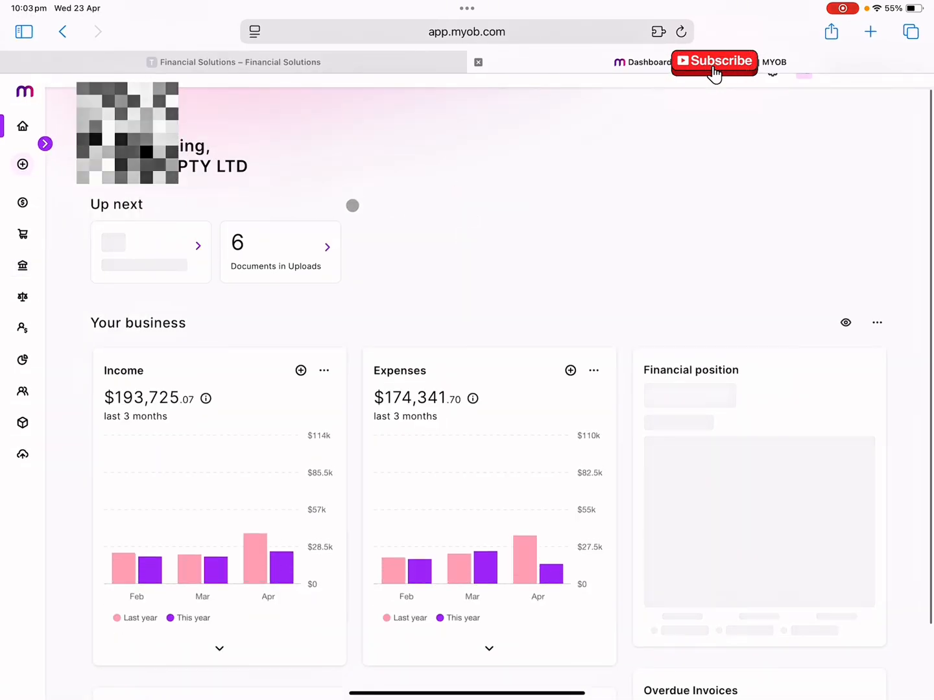
Navigate via Banking and Dashboard to the list of 14 unallocated transactions.
left_click(46, 143)
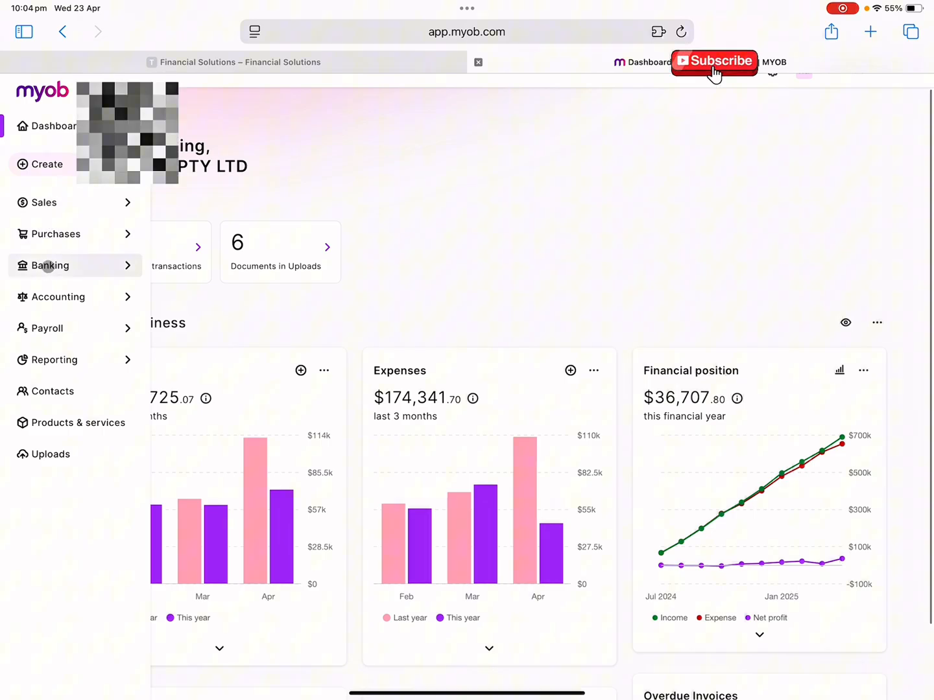
left_click(51, 266)
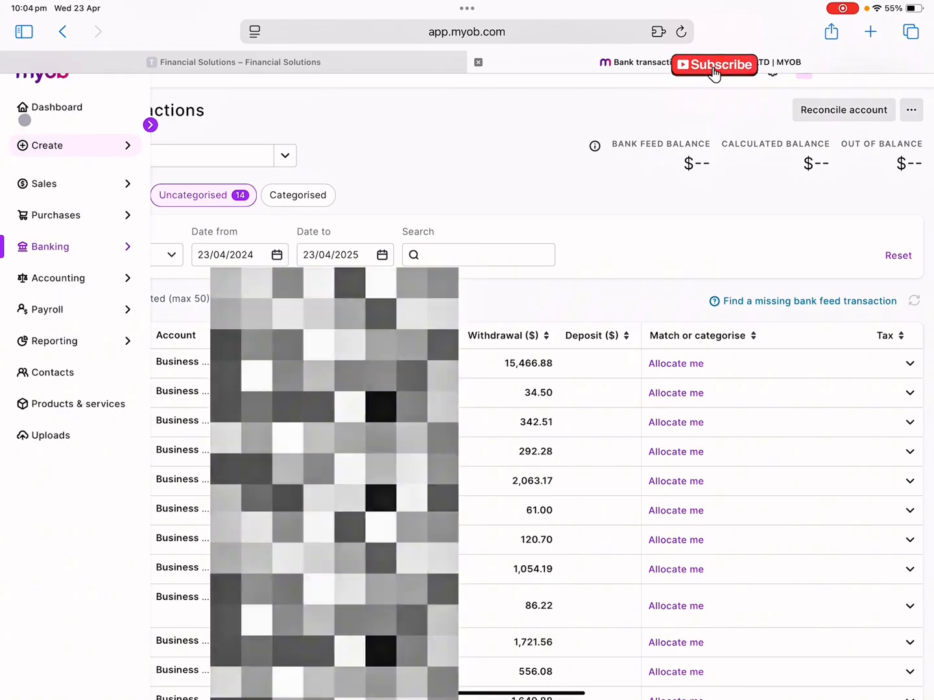
left_click(57, 107)
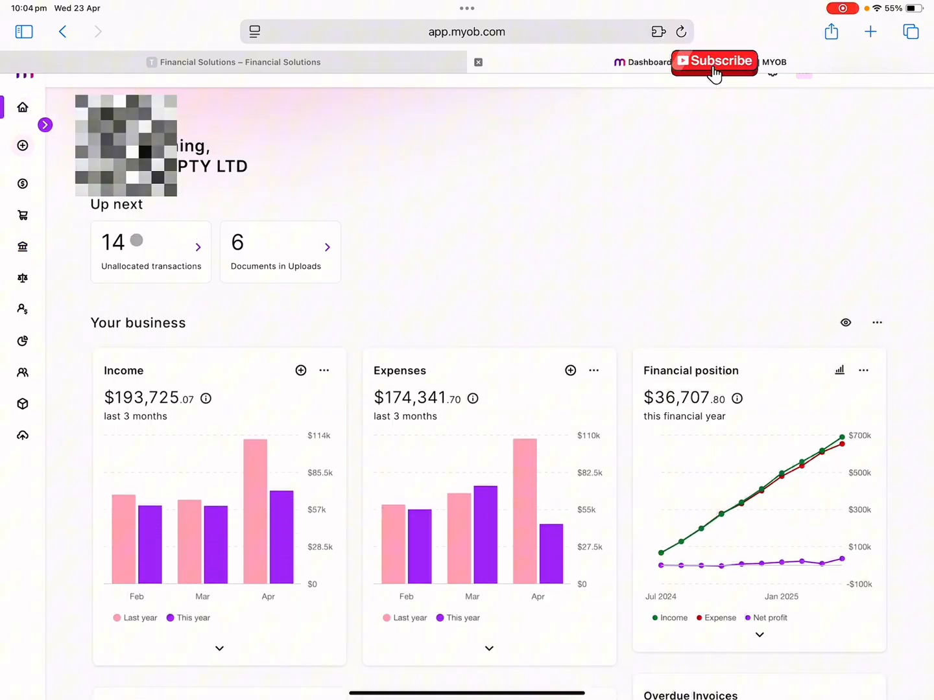
left_click(22, 247)
type("Elec")
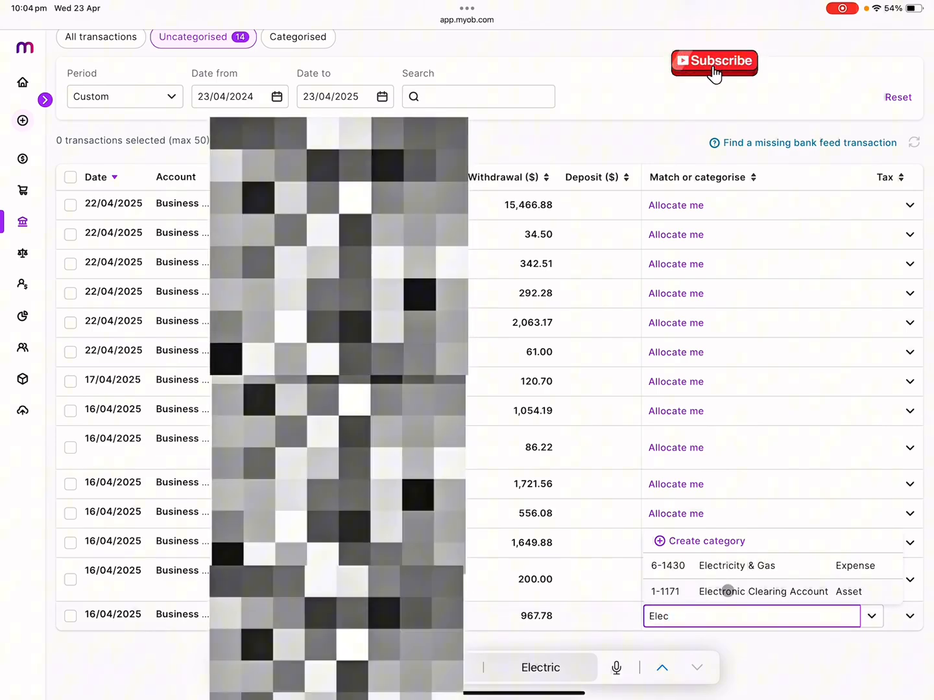
Allocate $967.78 to Electronic Clearing Account and search categories for the $200.00 withdrawal.
left_click(763, 592)
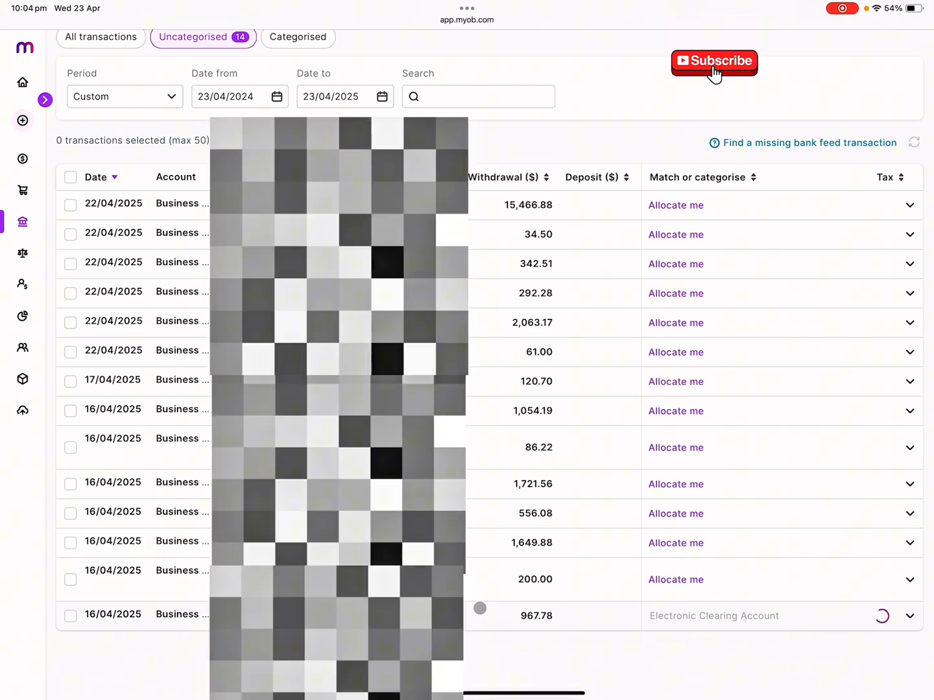
left_click(675, 579)
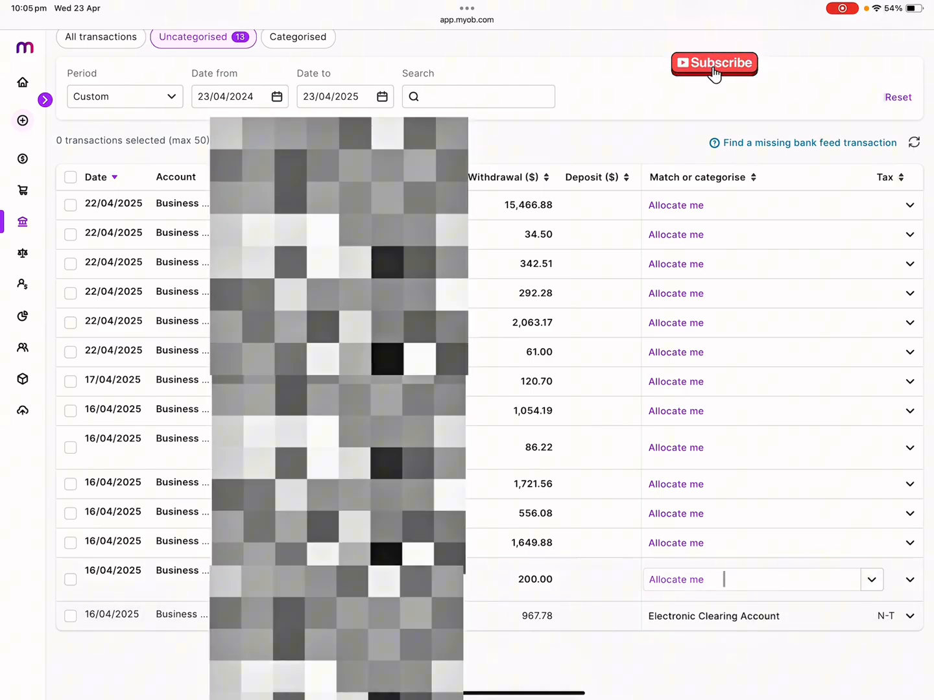
left_click(752, 579)
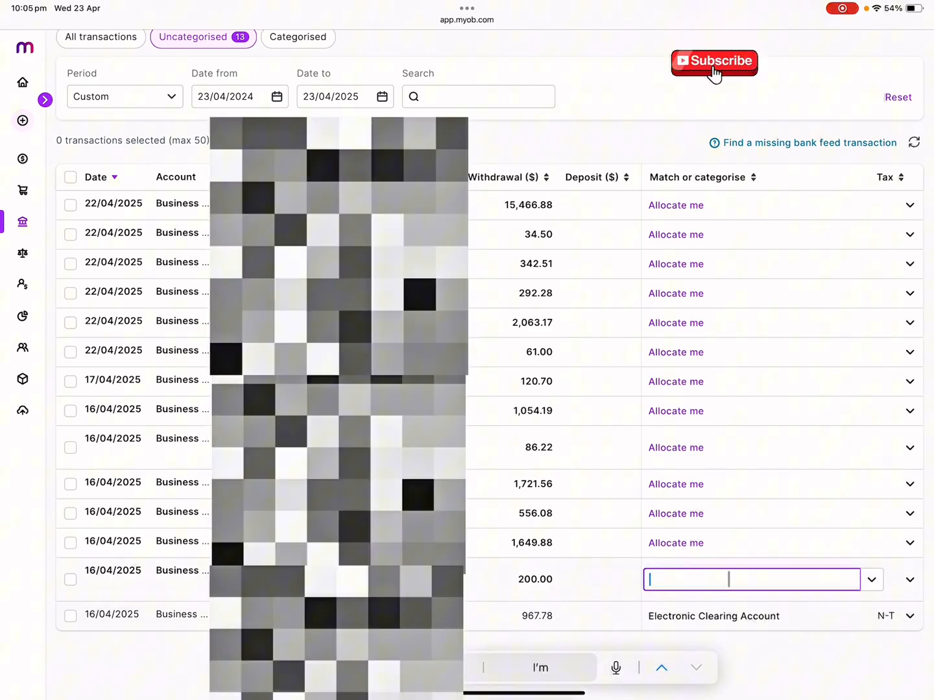
type("Lo")
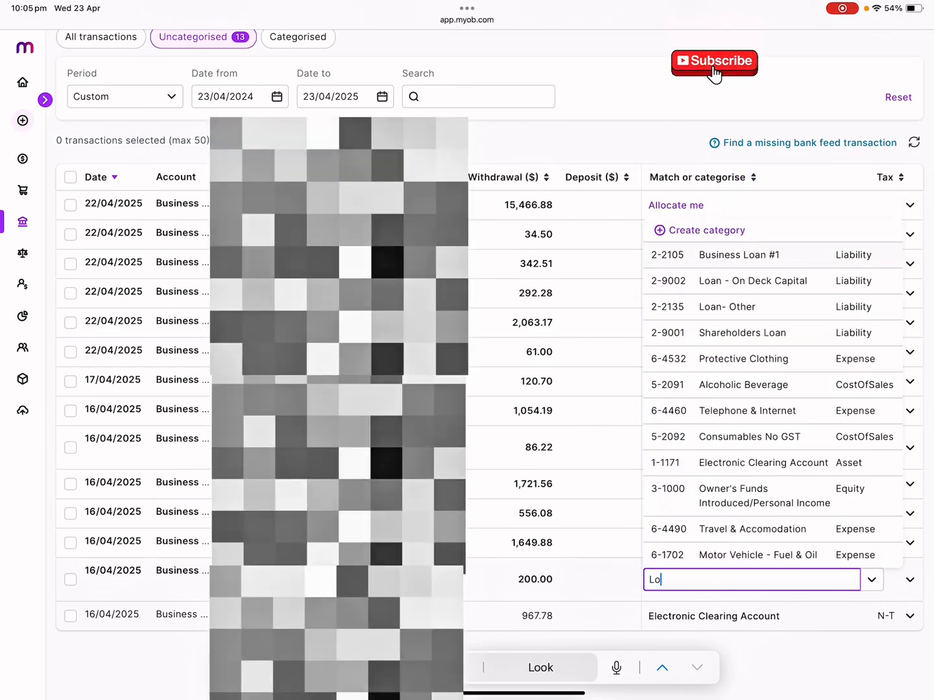
type("an")
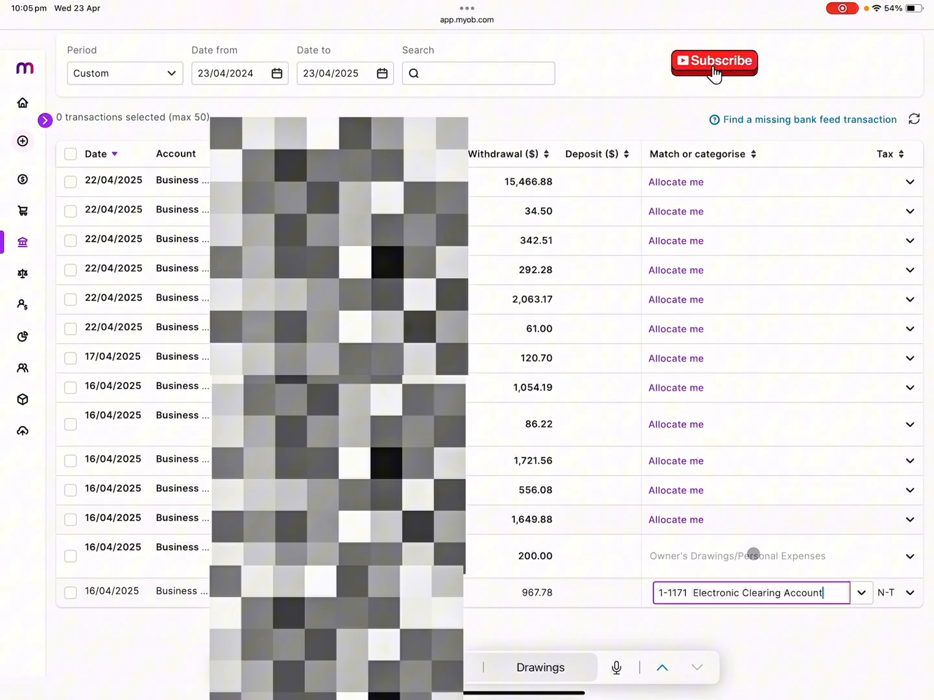
scroll("up", 3)
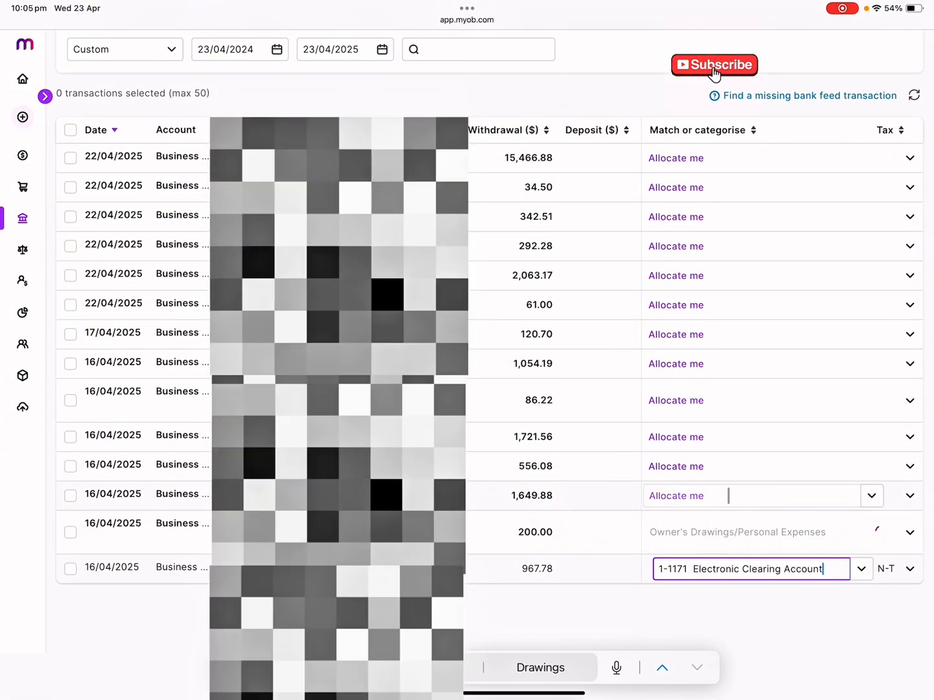
type("elec")
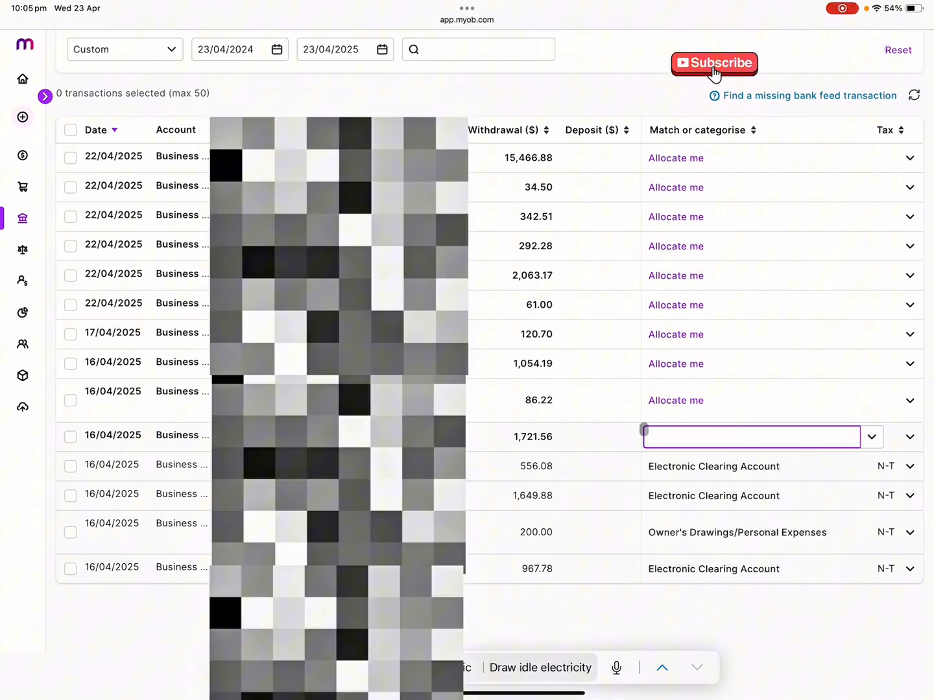
Allocate the $1,721.56 and $1,054.19 withdrawals to Electronic Clearing Account.
type("elec")
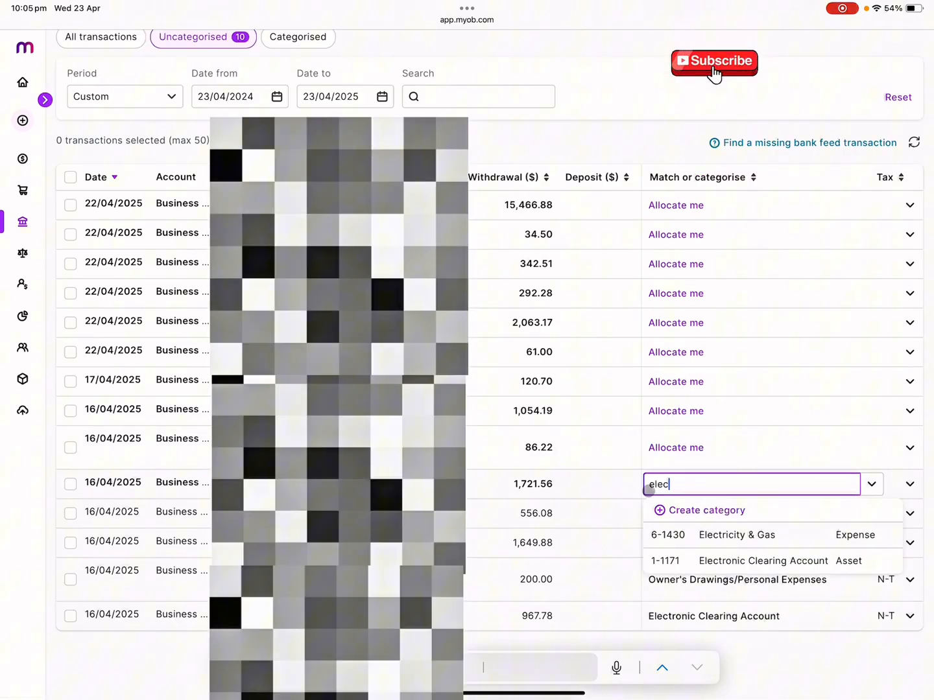
left_click(763, 560)
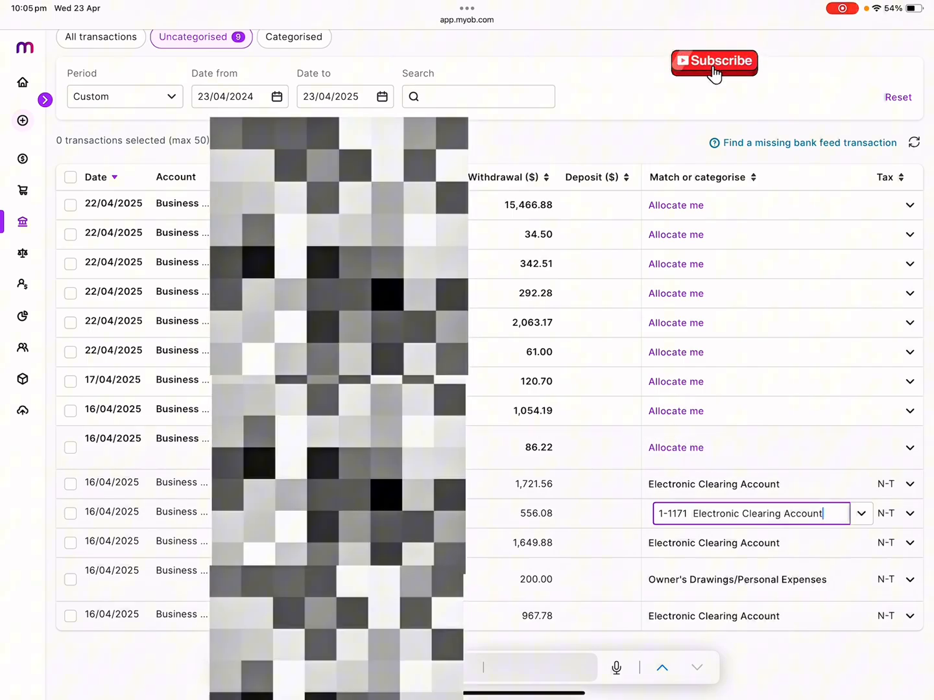
left_click(676, 411)
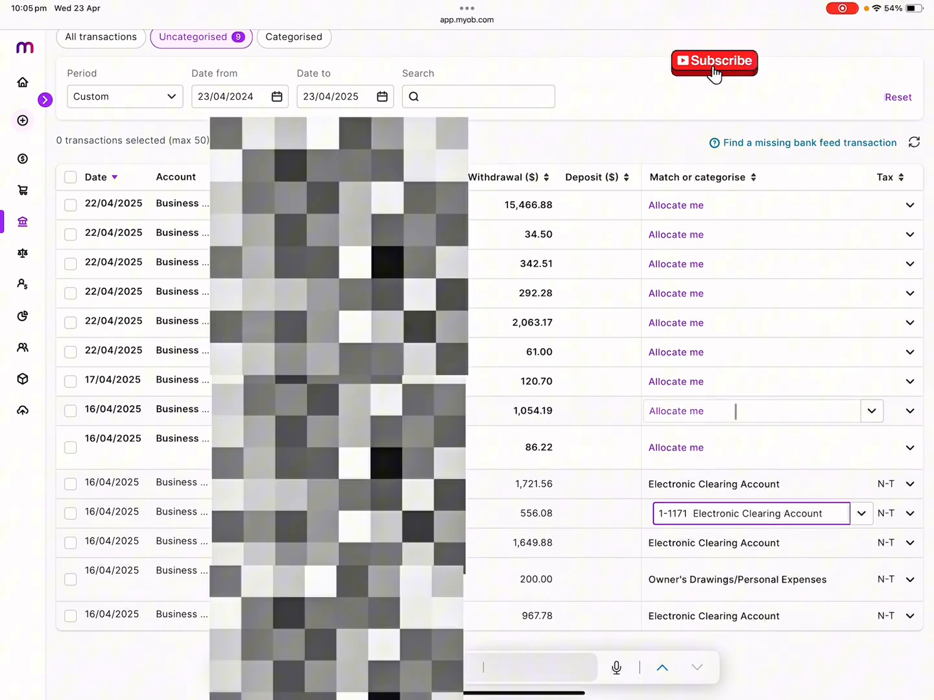
type("elec")
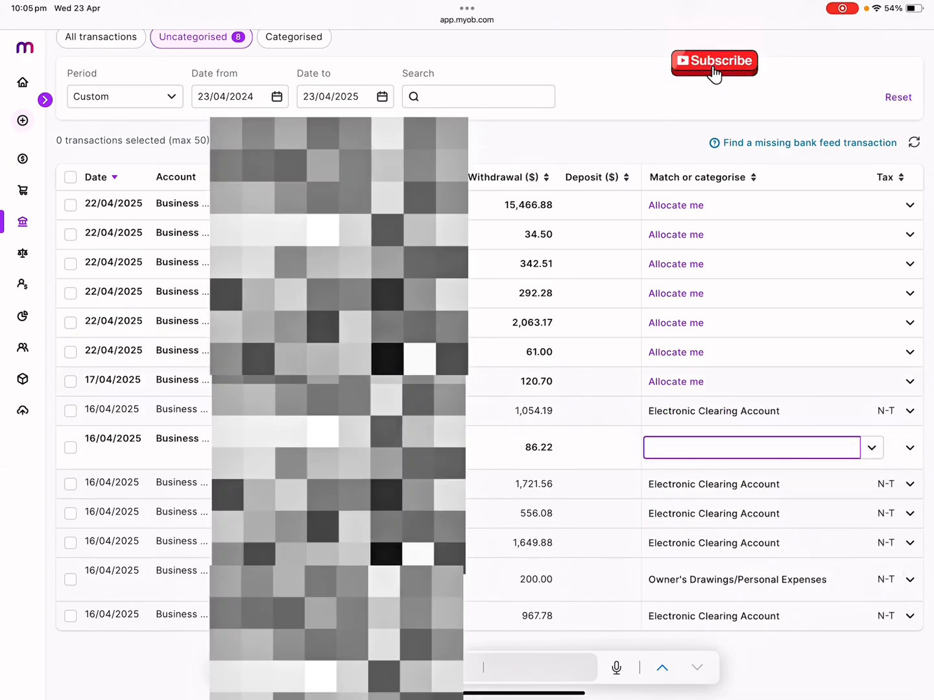
Assign the $120.70 withdrawal to Protective Clothing.
left_click(675, 381)
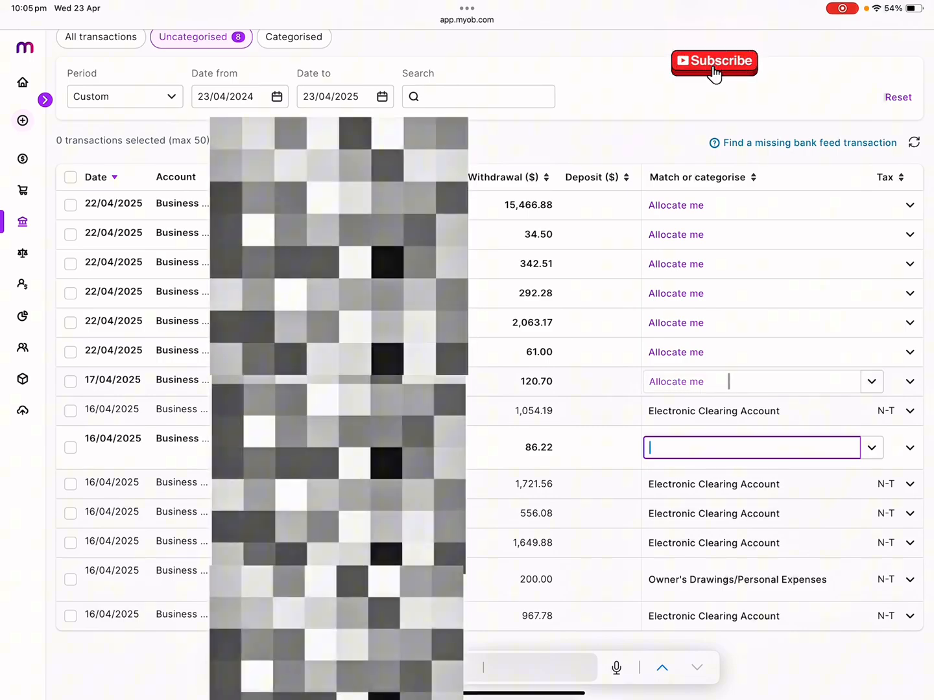
type("protec")
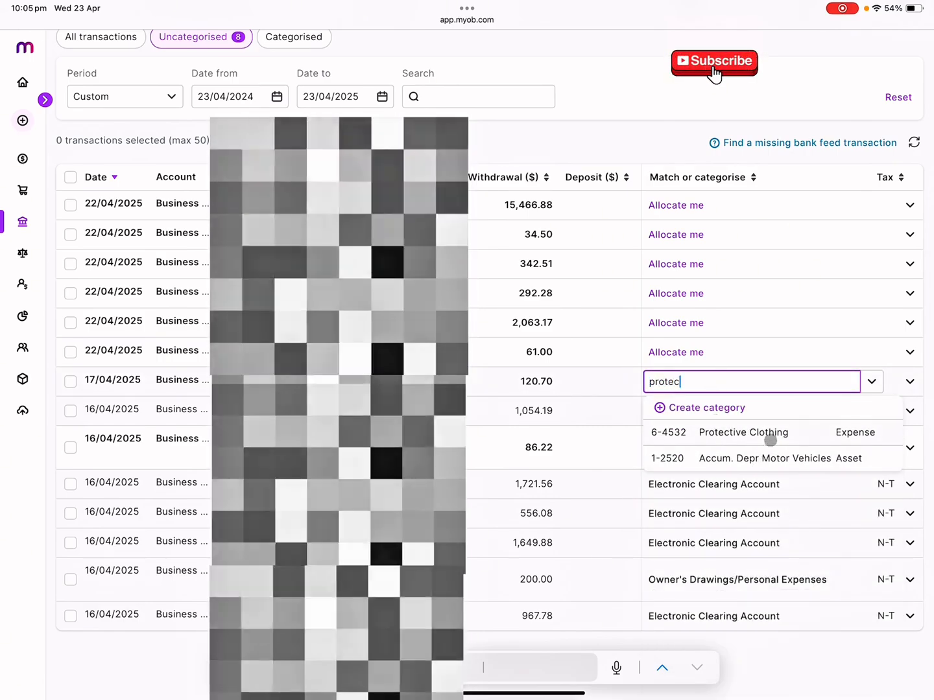
left_click(743, 432)
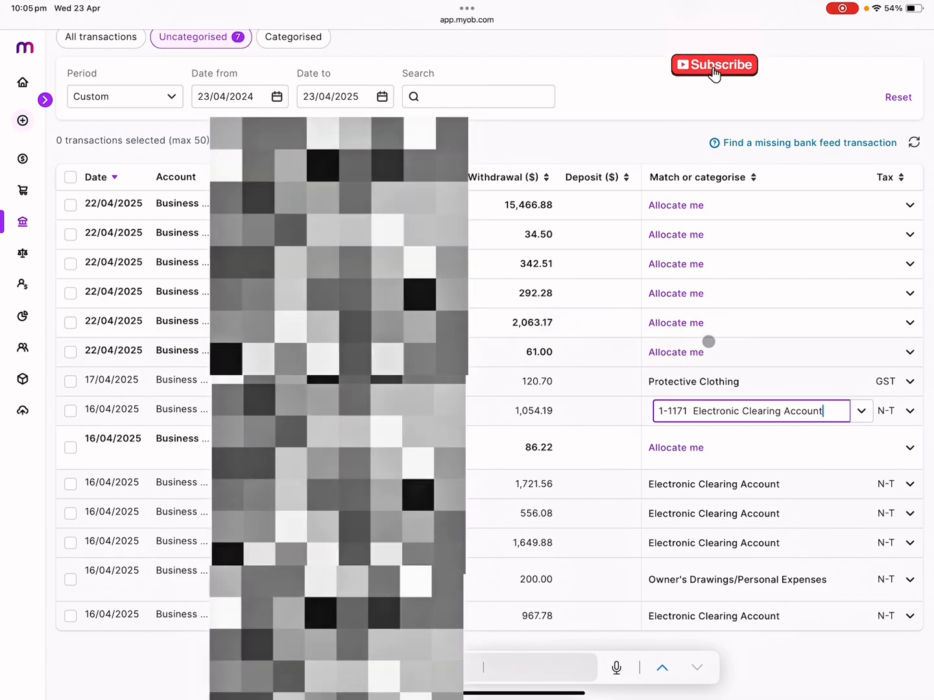
Assign $2,063.17 to Loan - On Deck Capital and $292.28 to Consumables.
type("loan")
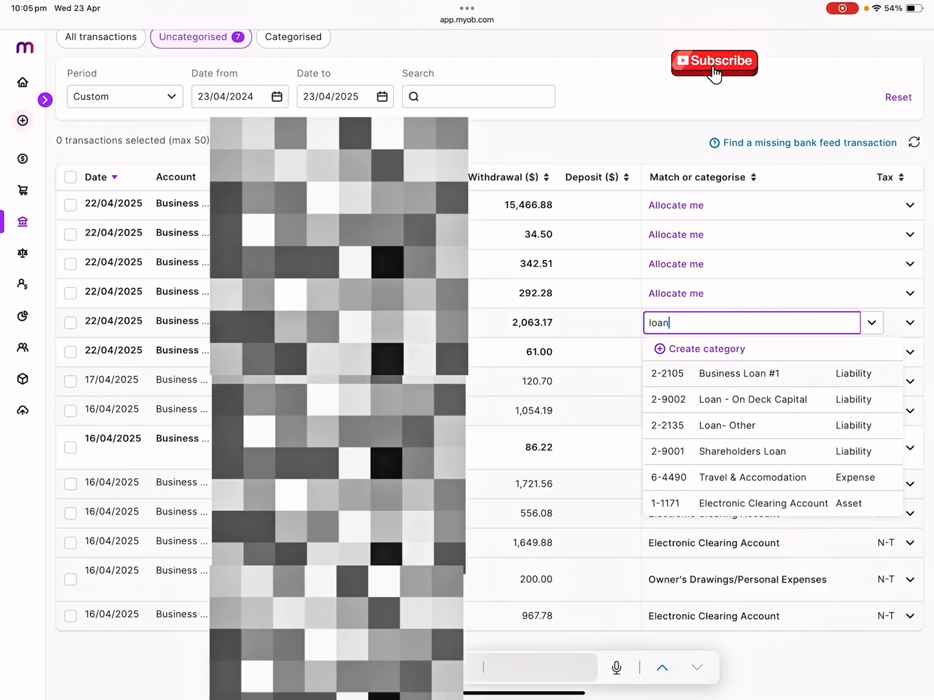
left_click(752, 400)
type("c")
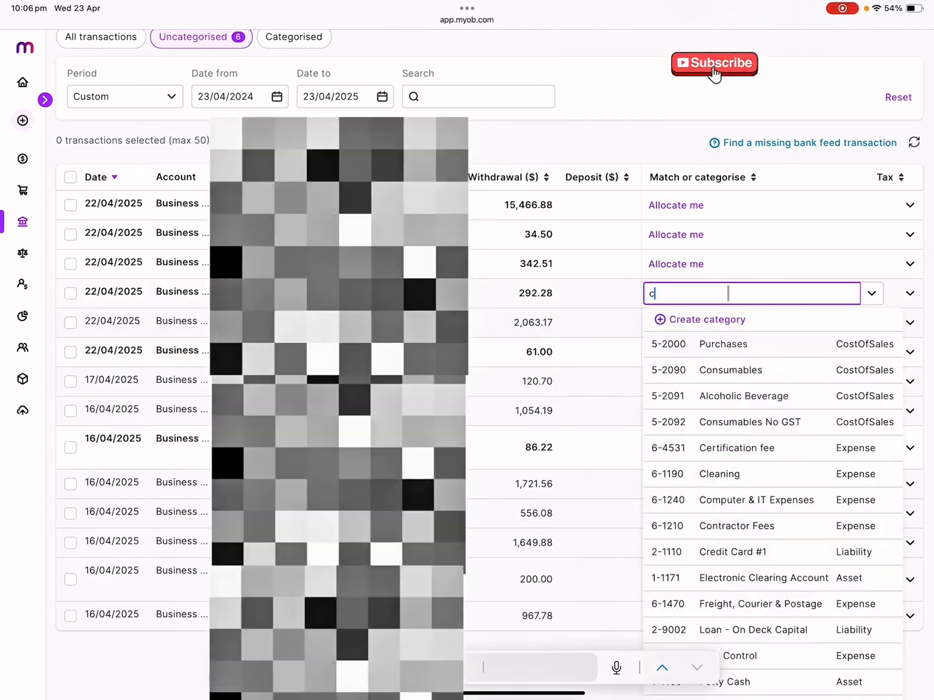
type("onsu")
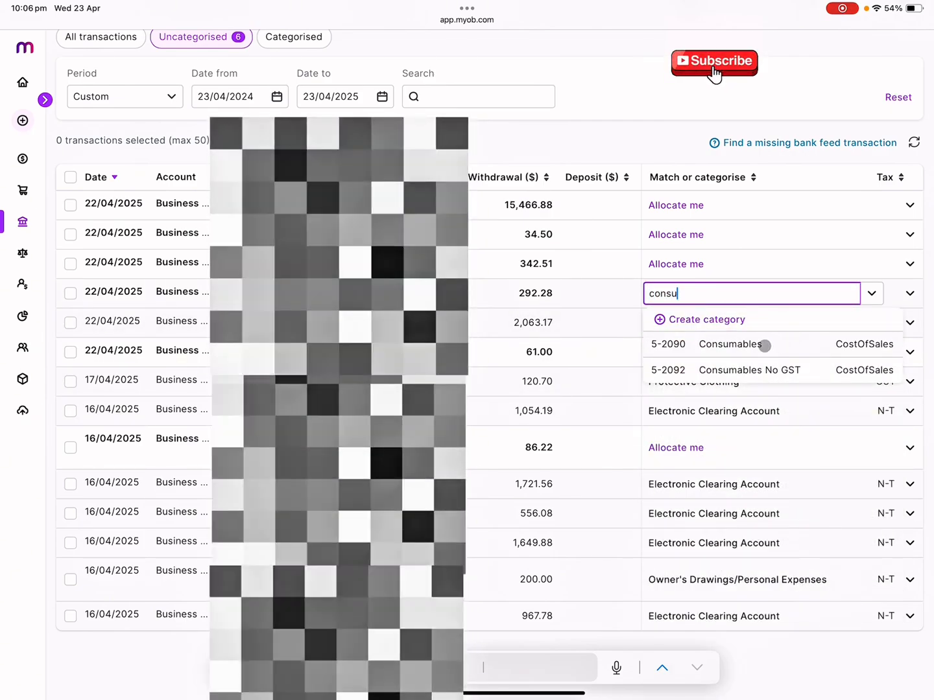
left_click(729, 344)
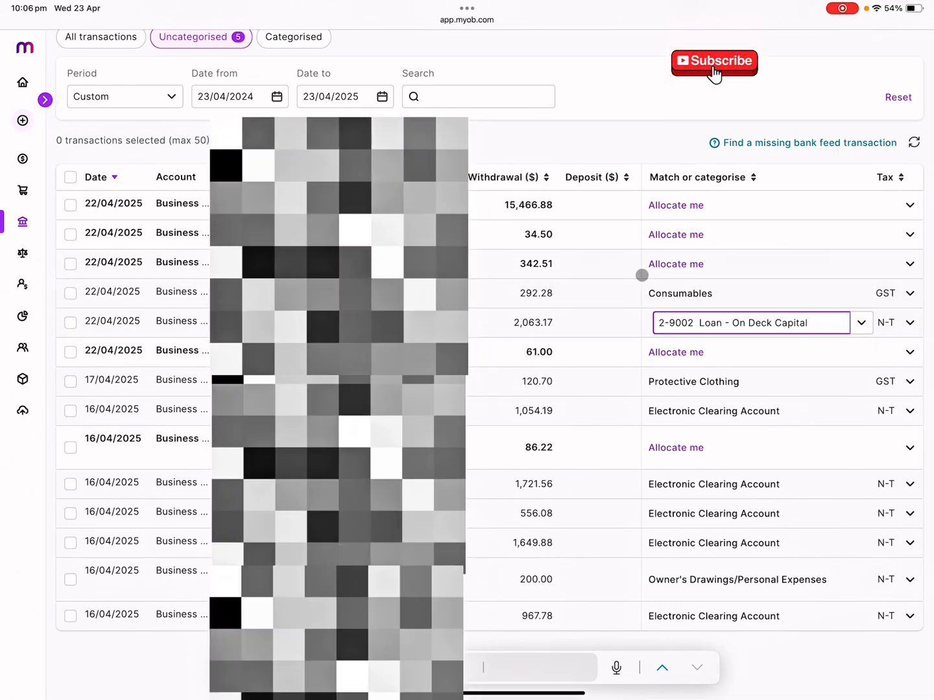
Assign $342.51 to Consumables and $15,466.88 to Rent.
type("consu")
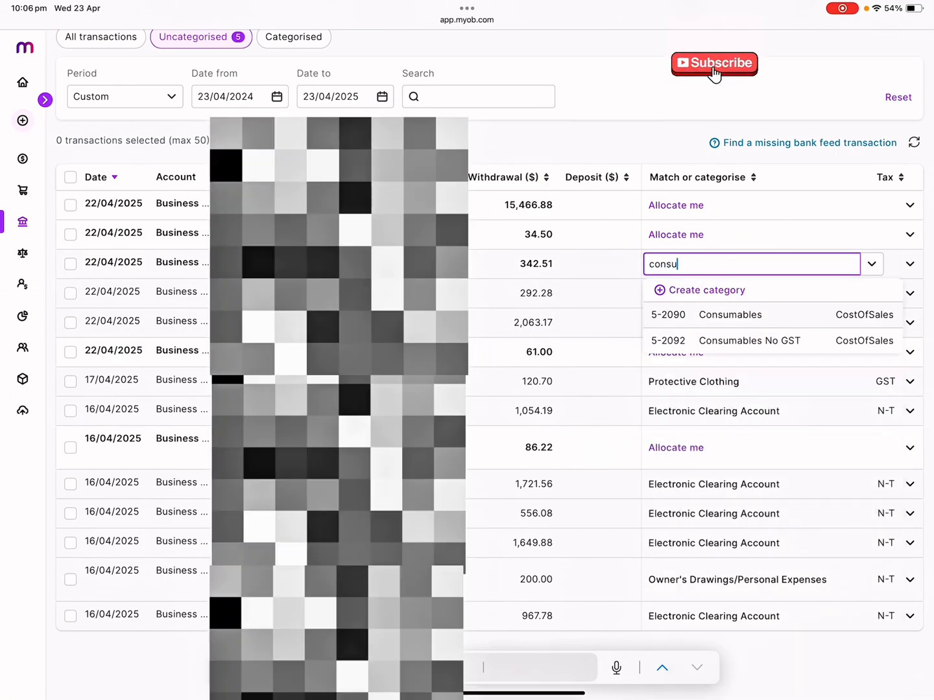
left_click(729, 314)
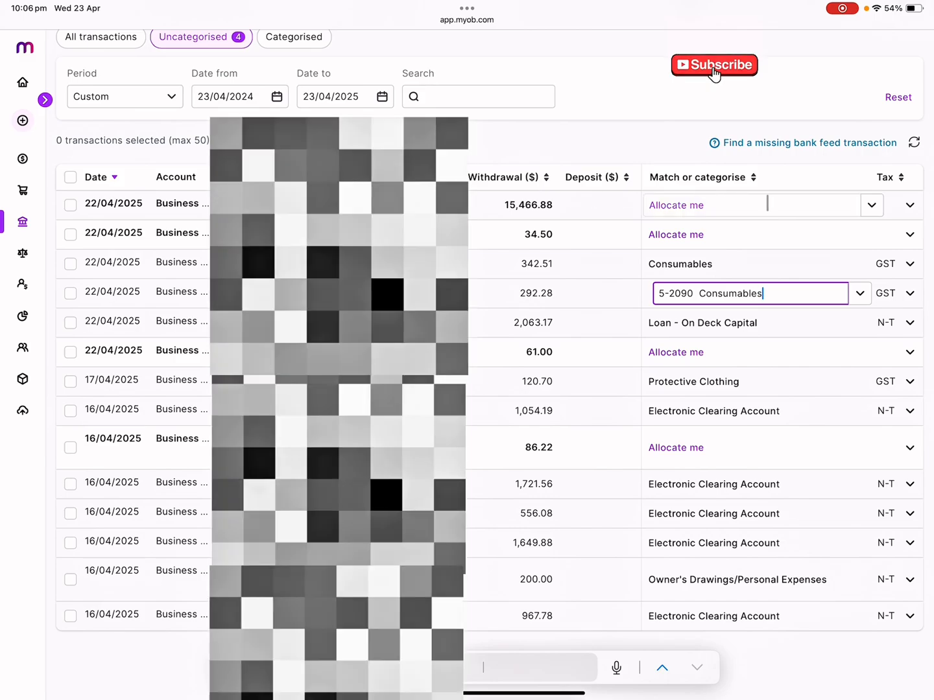
type("rent")
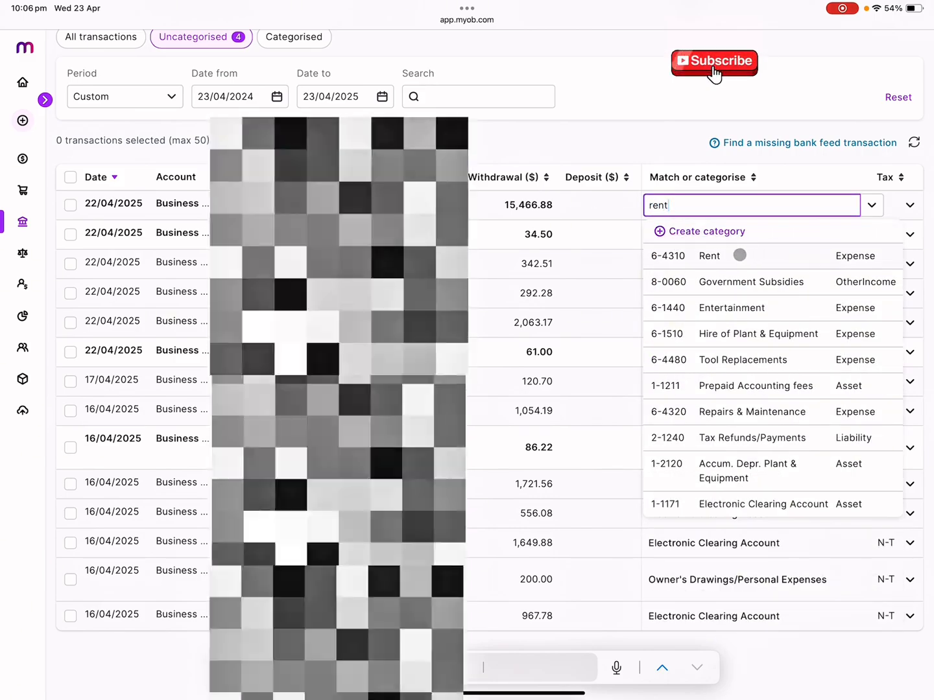
left_click(709, 255)
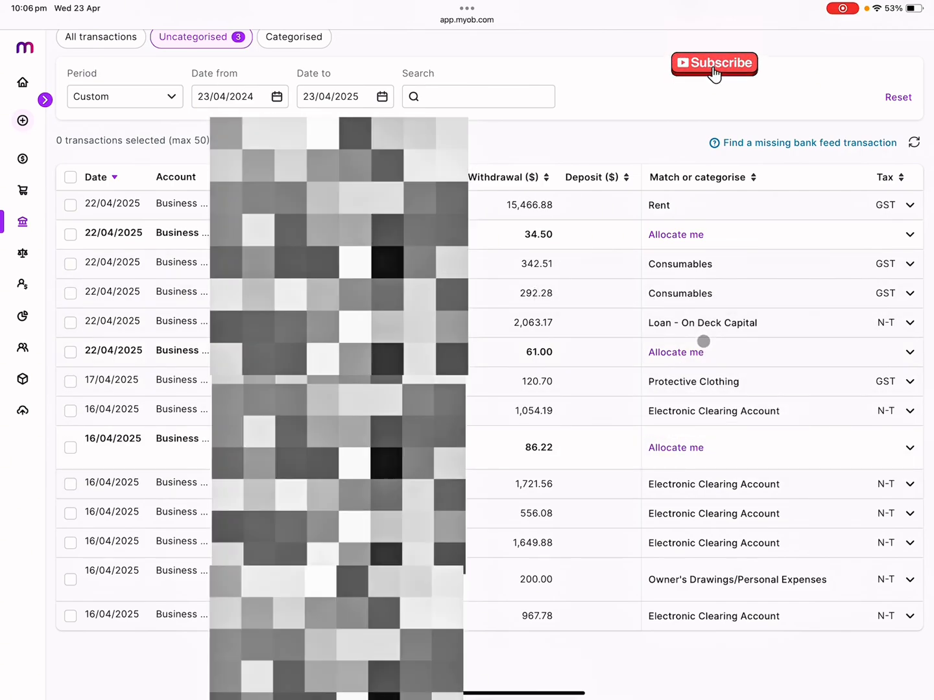
Expand the sidebar and return to the Dashboard showing 3 unallocated transactions.
left_click(702, 323)
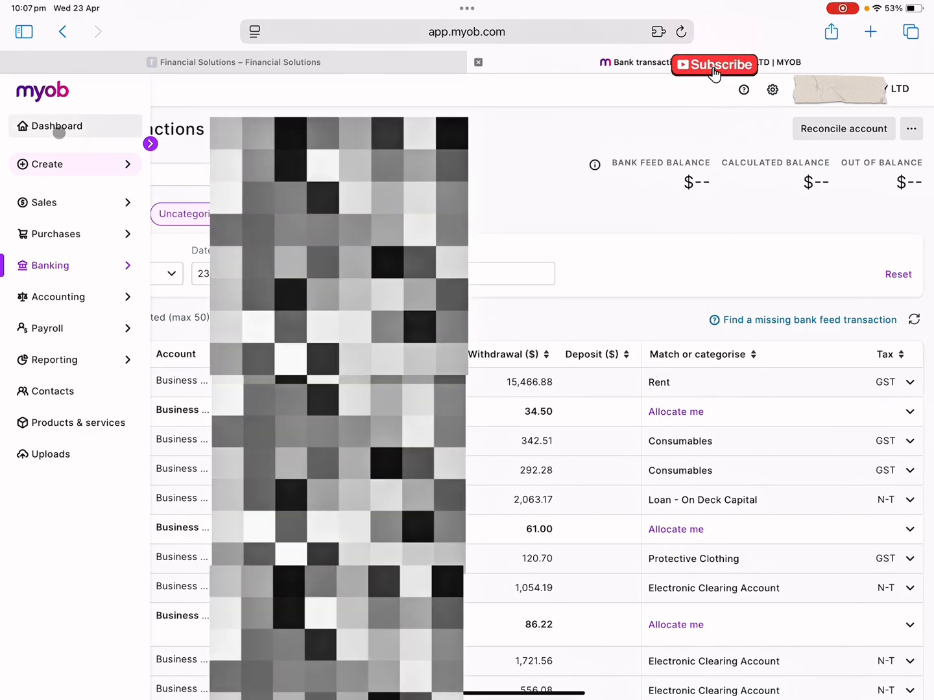
left_click(58, 126)
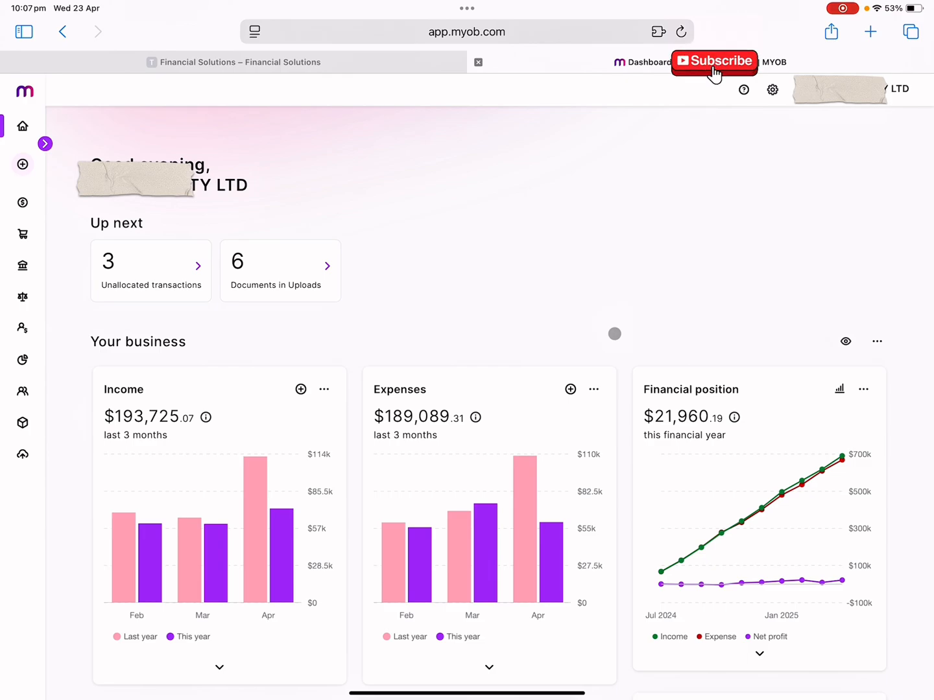
mouse_move(724, 255)
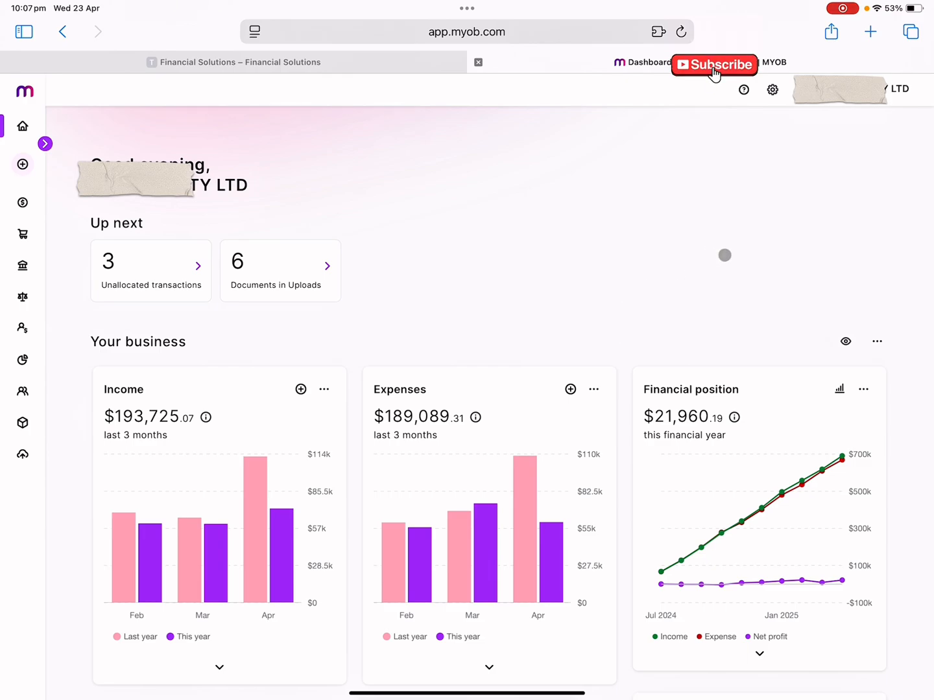